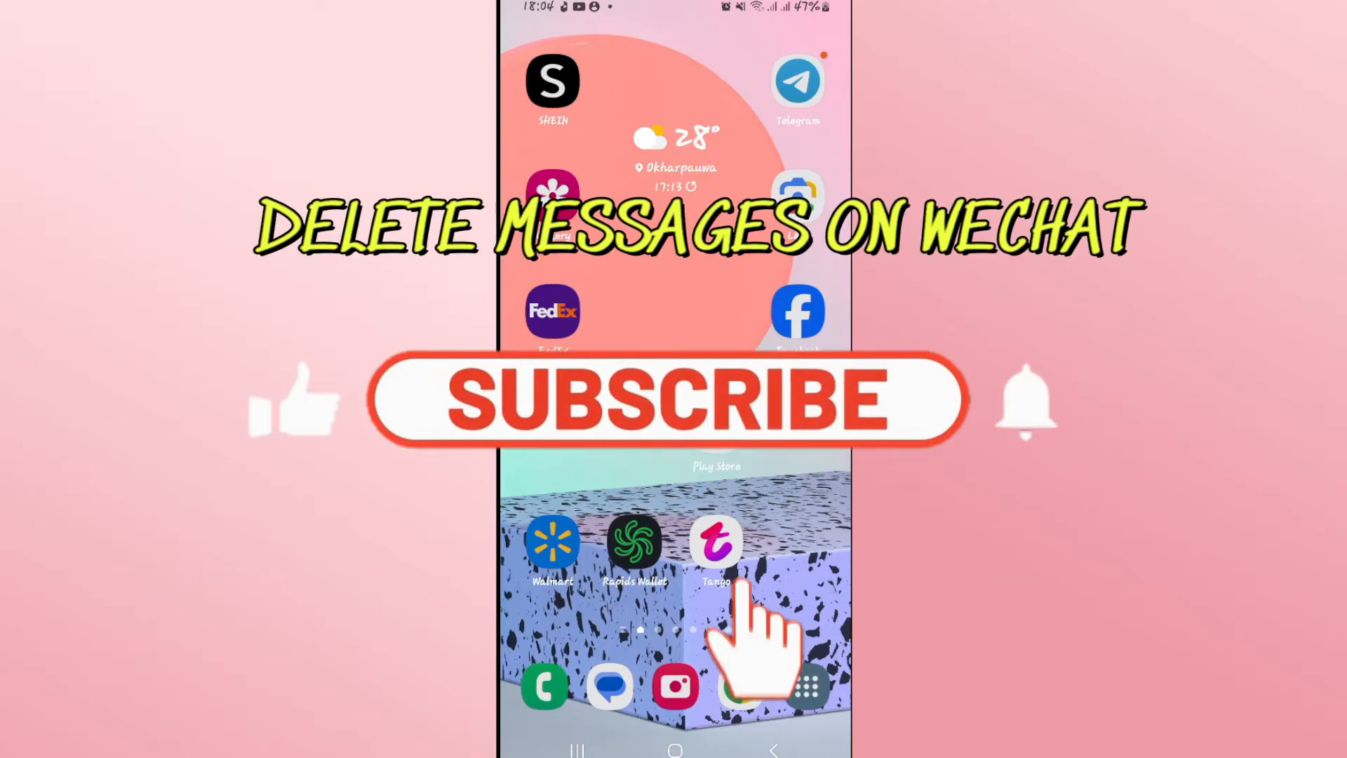
Launch WeChat from the Android home screen to reach the WeChat Team conversation.
click(661, 397)
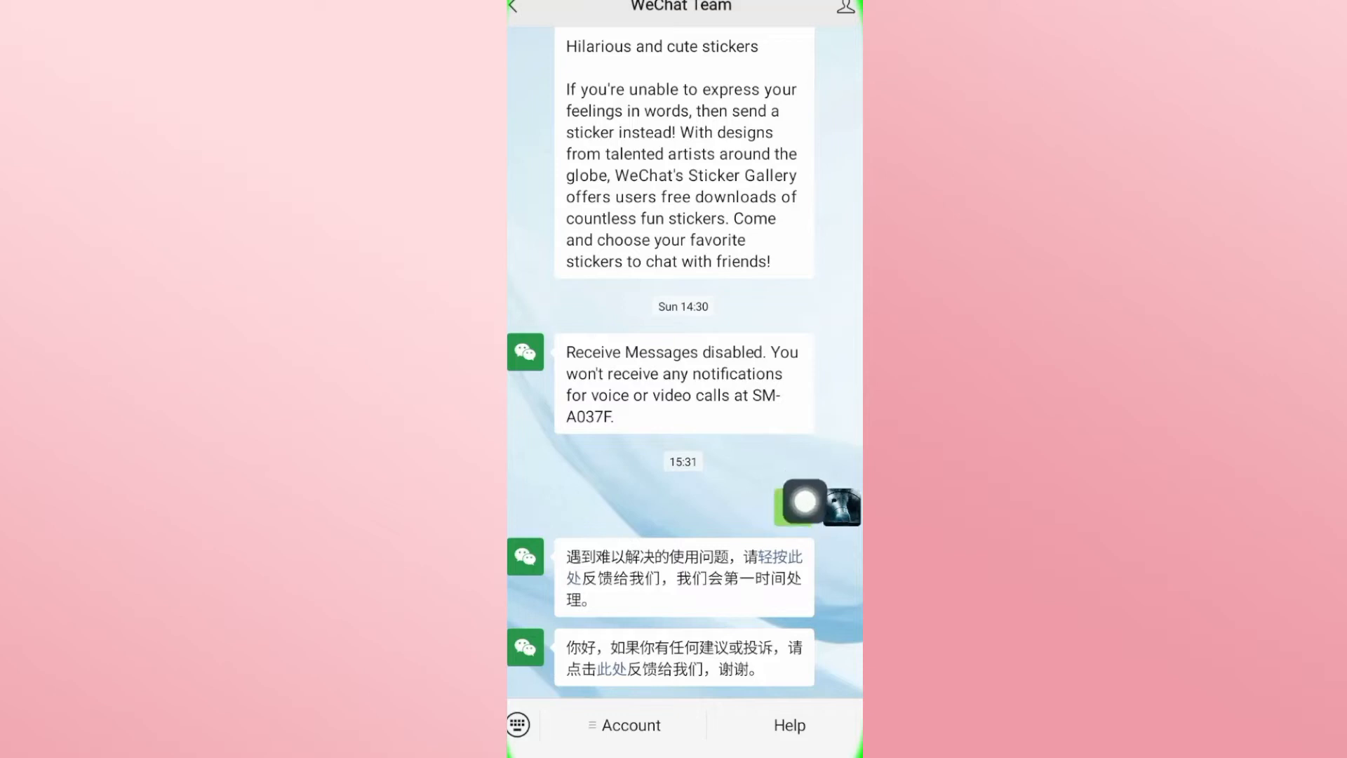
Long-press the sent 'Hi' bubble and choose Delete from its action bar.
click(792, 508)
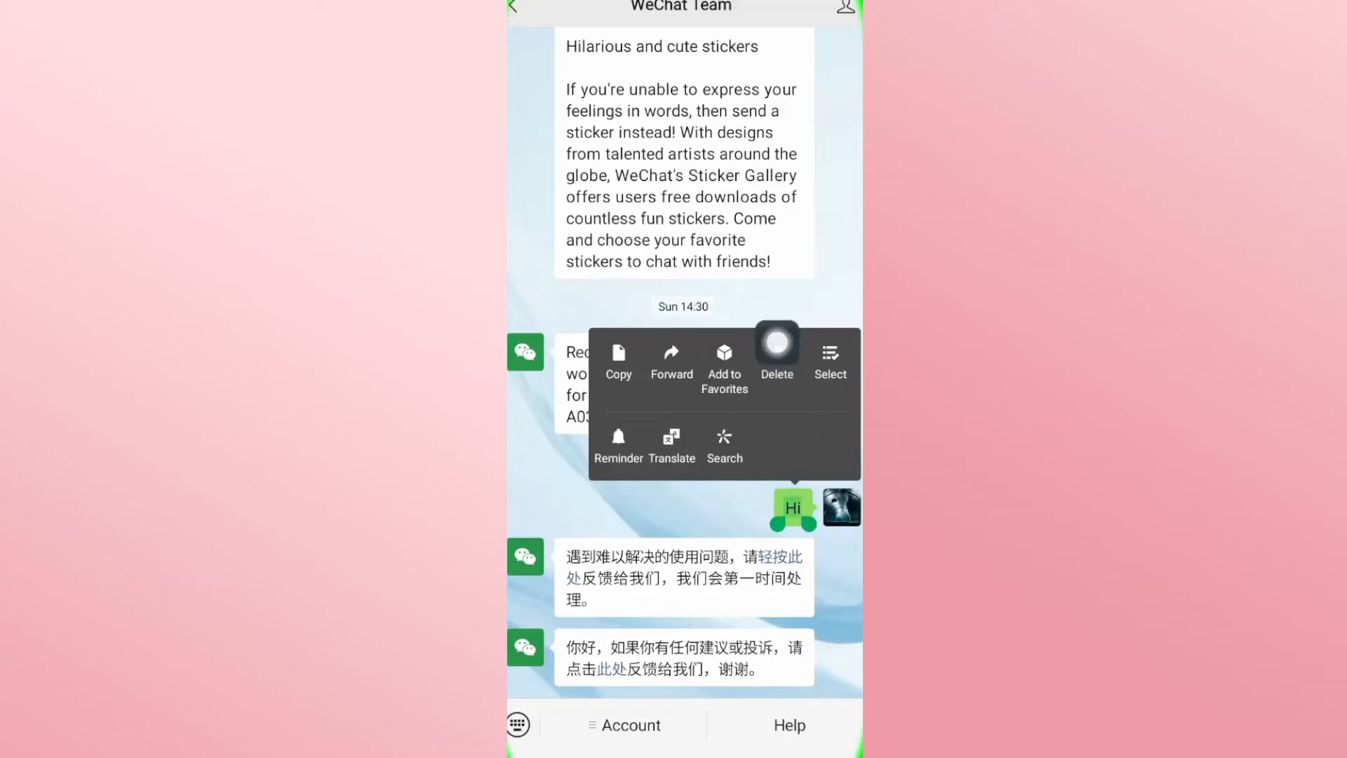
click(776, 355)
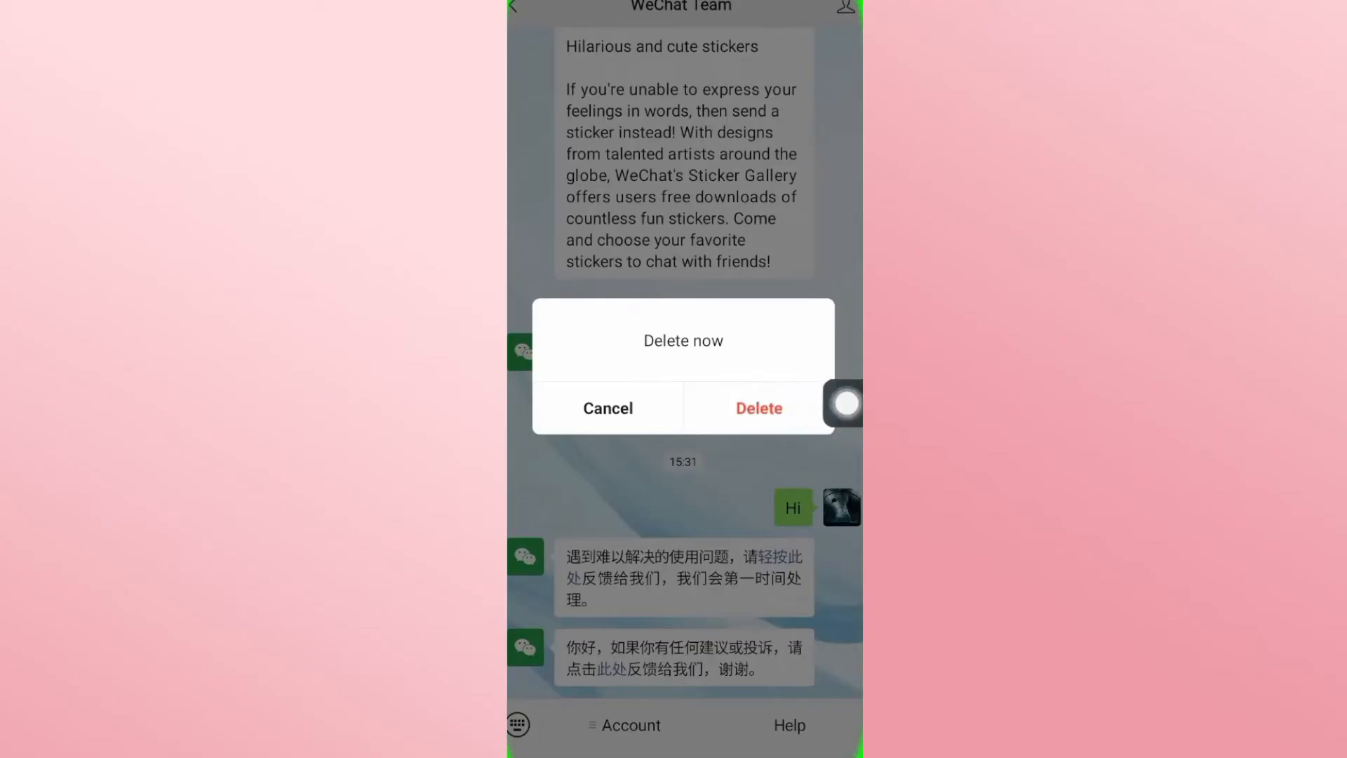
Confirm the deletion so the 'Hi' message disappears from the WeChat Team chat.
click(757, 407)
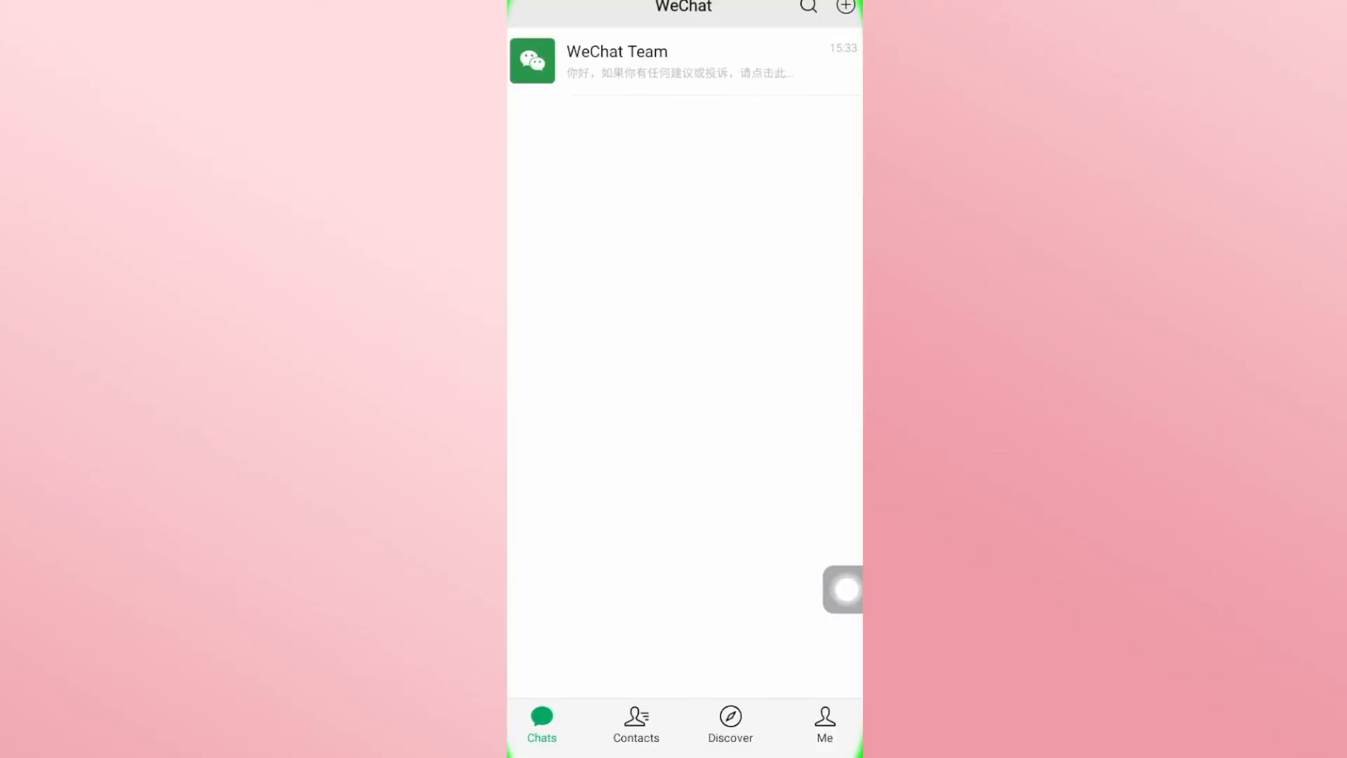